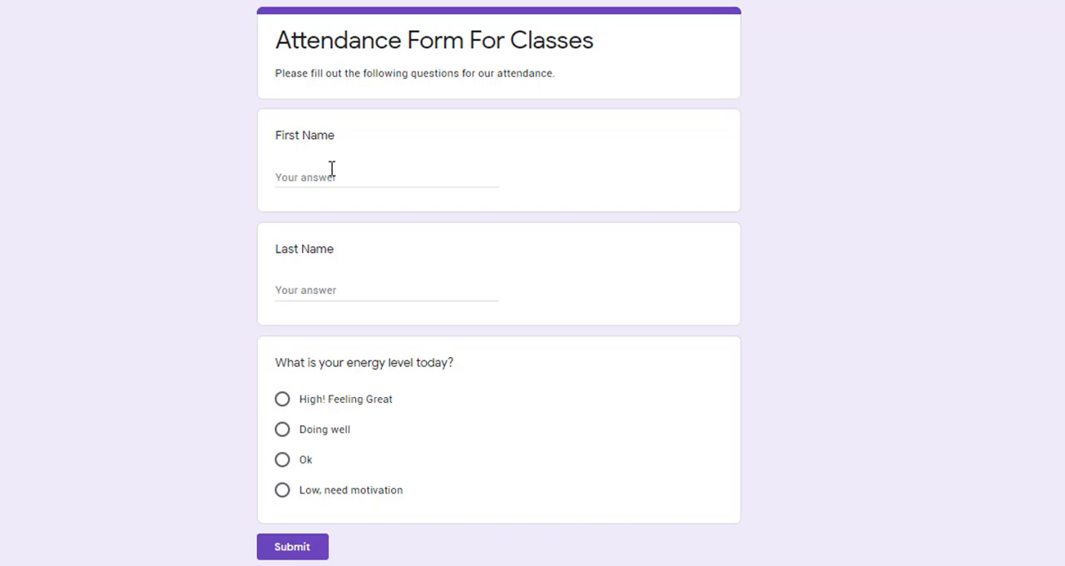
mouse_move(293, 175)
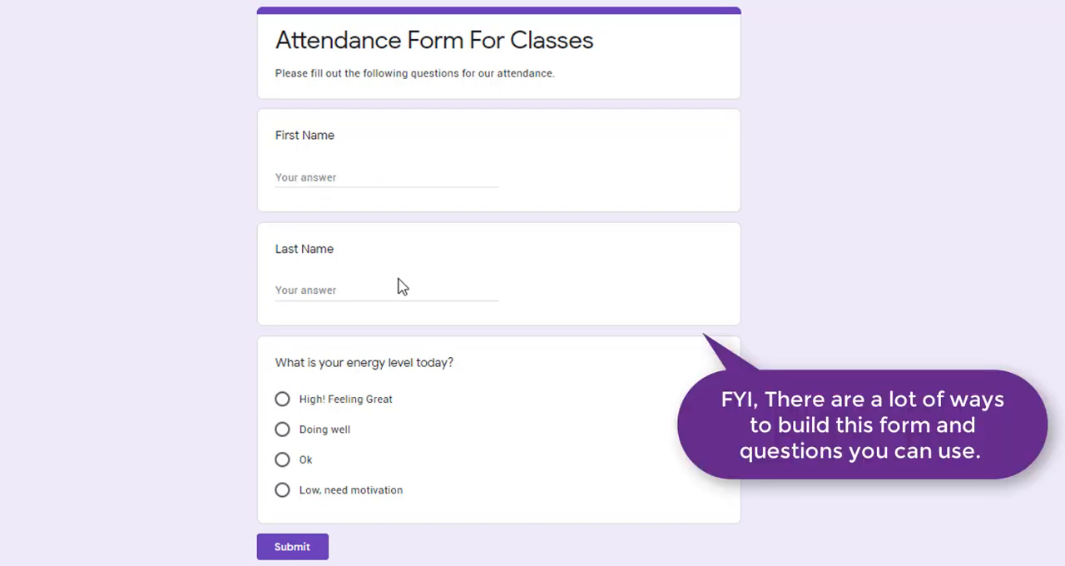
mouse_move(399, 348)
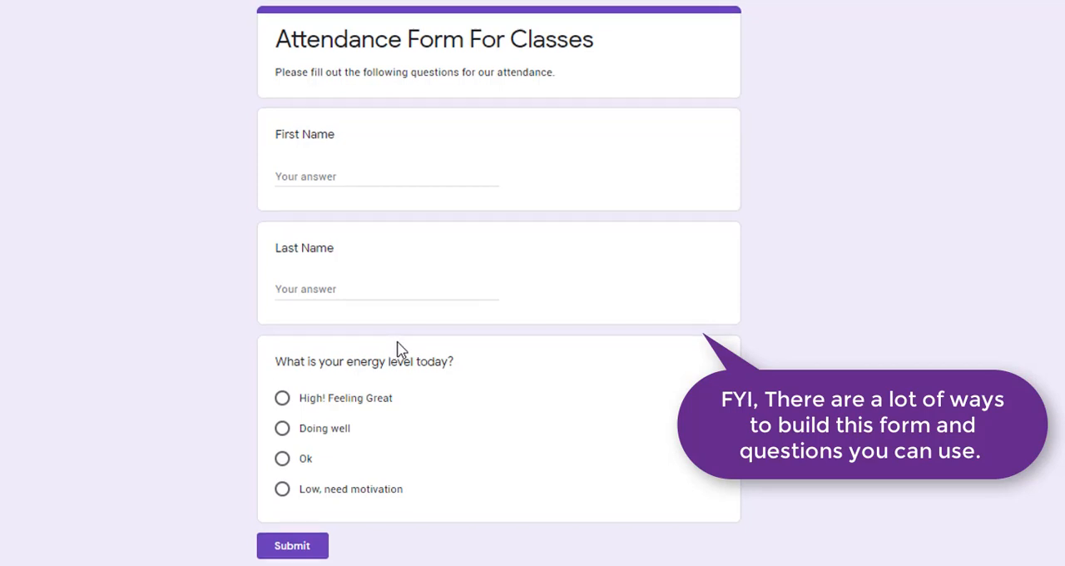
Step: Create a new blank Google Form from Google Drive via New > More > Google Forms
scroll("down", 3)
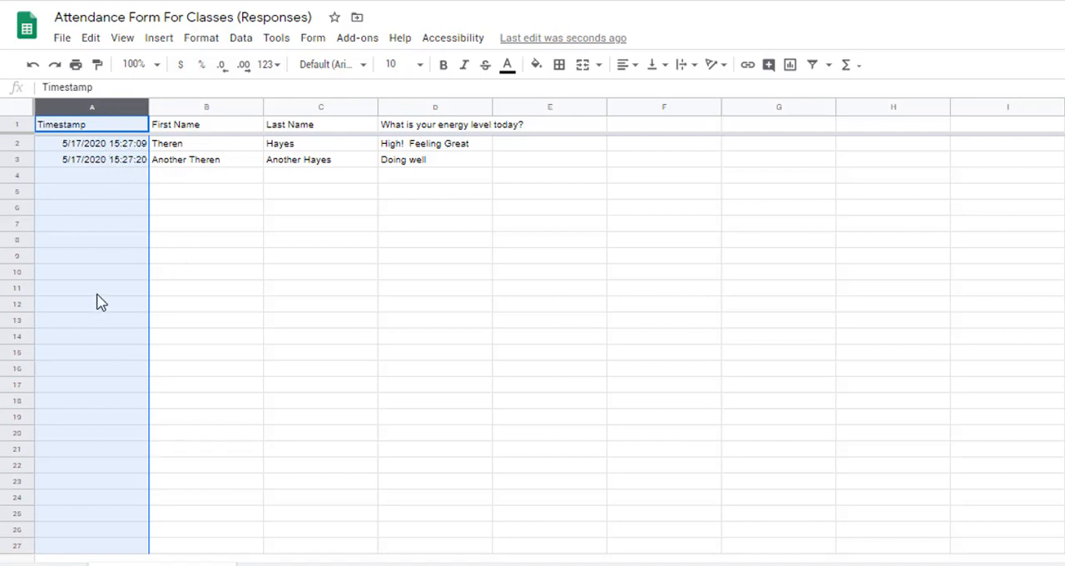
left_click(206, 143)
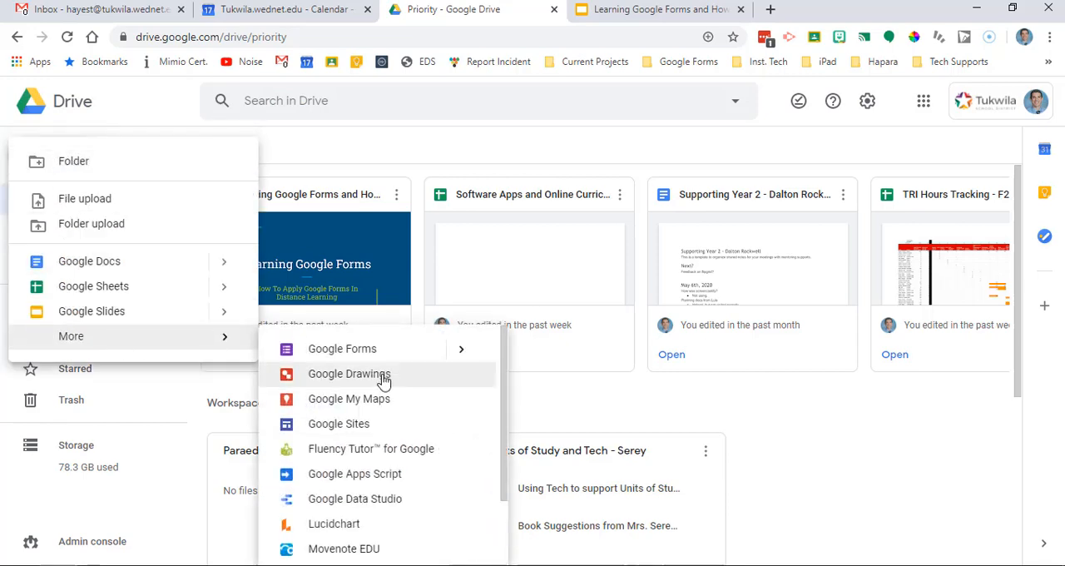
left_click(343, 347)
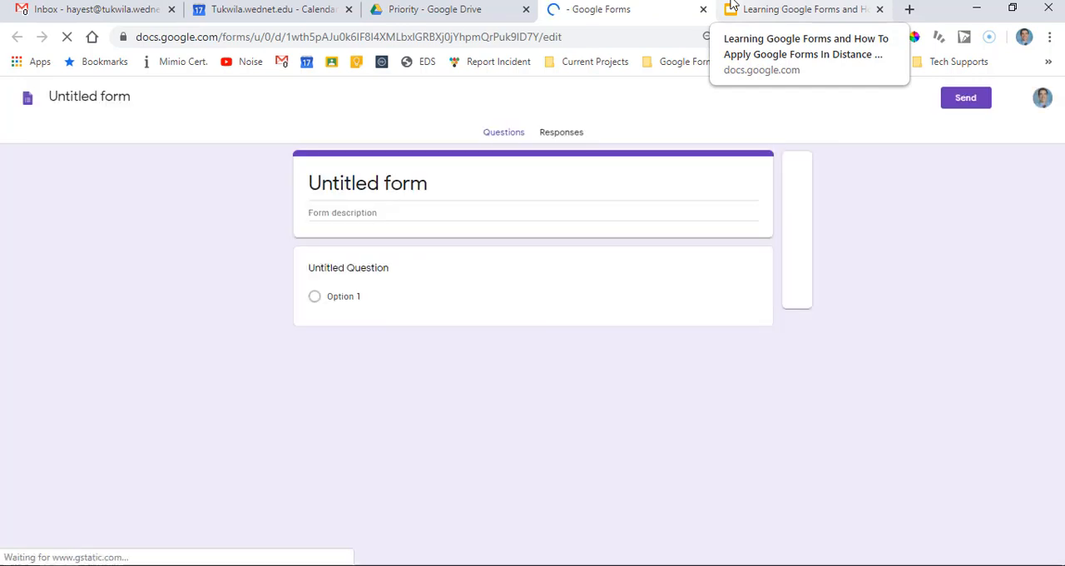
Step: Title the form 'Attendance Form For Classes' with description 'Please fill out the following questions'
left_click(348, 267)
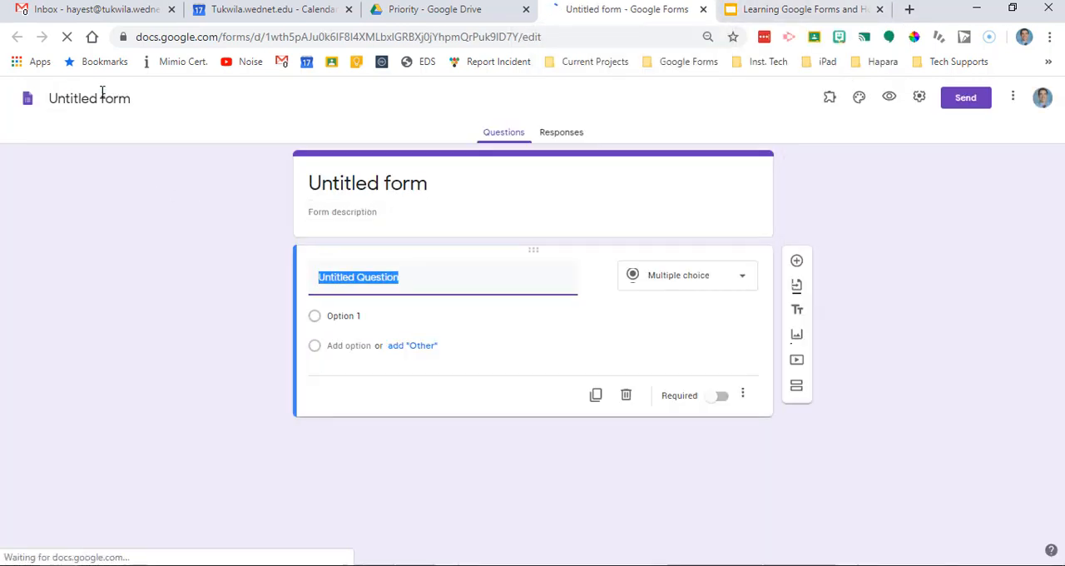
type("Attendance")
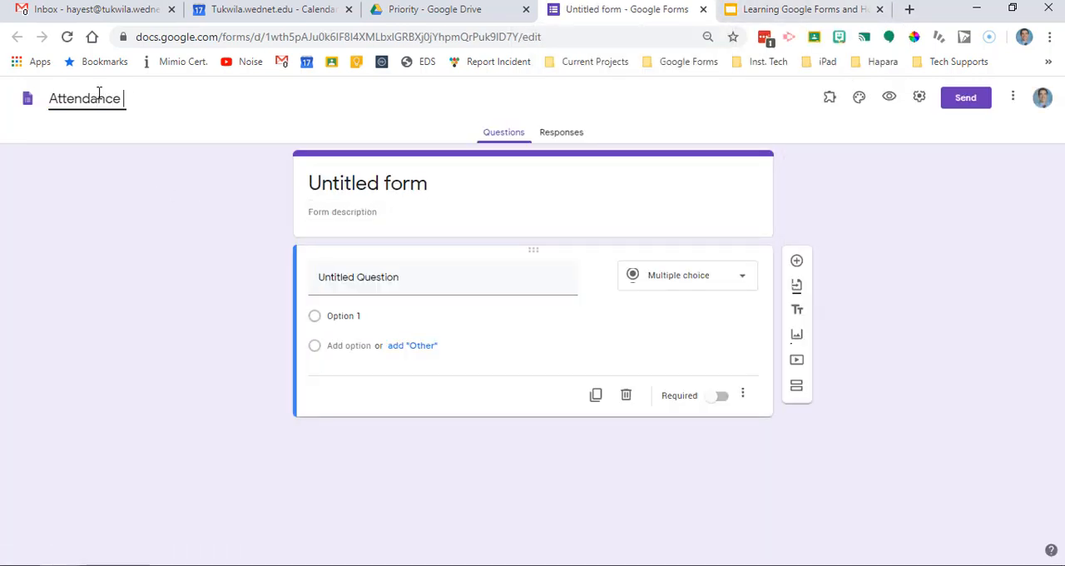
type("Form For Classes")
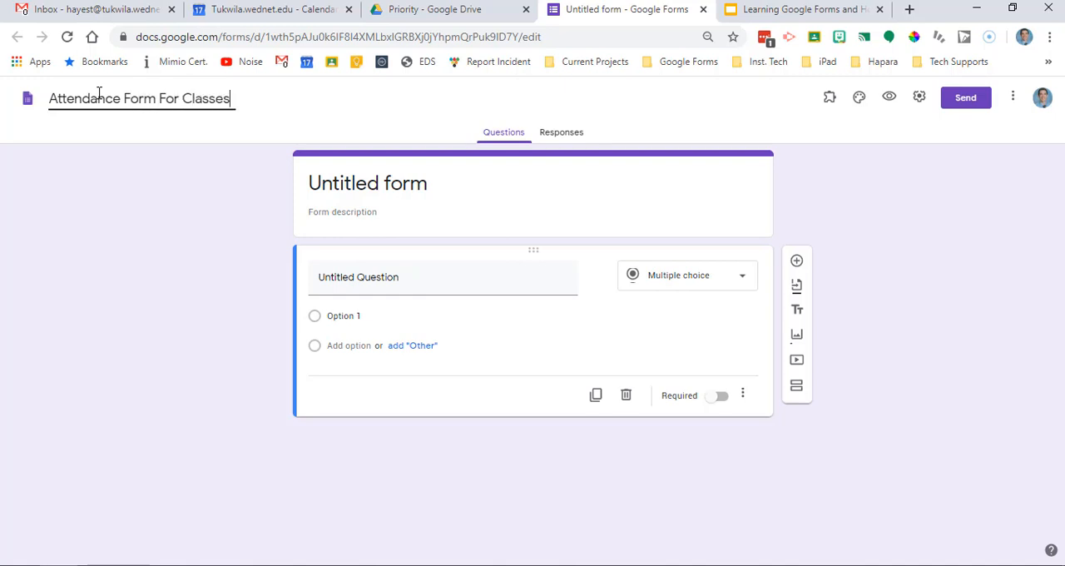
type("Please f")
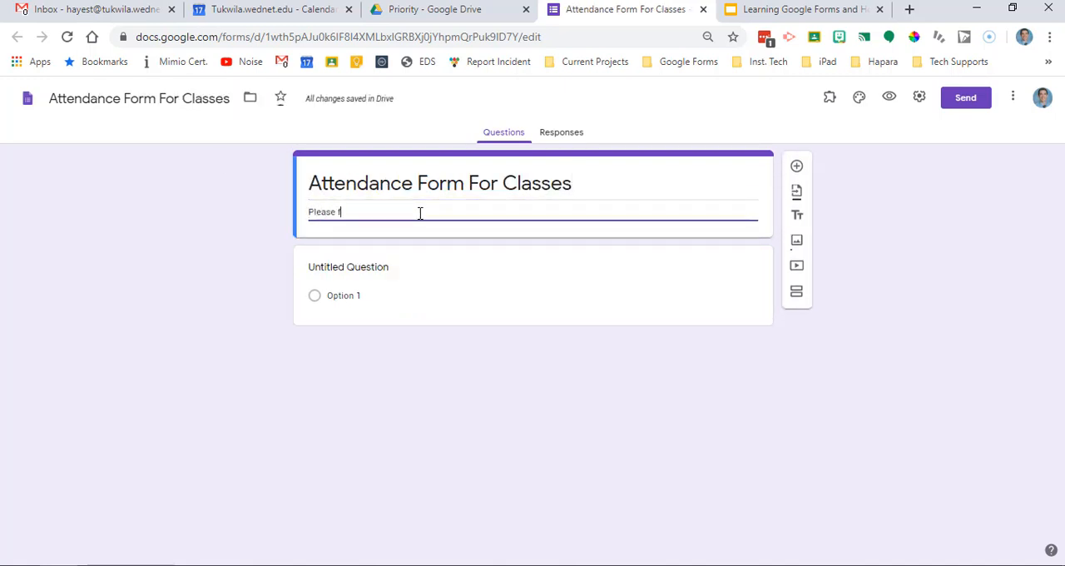
type("ill out the following questions for our attendance.")
left_click(444, 268)
type("Name")
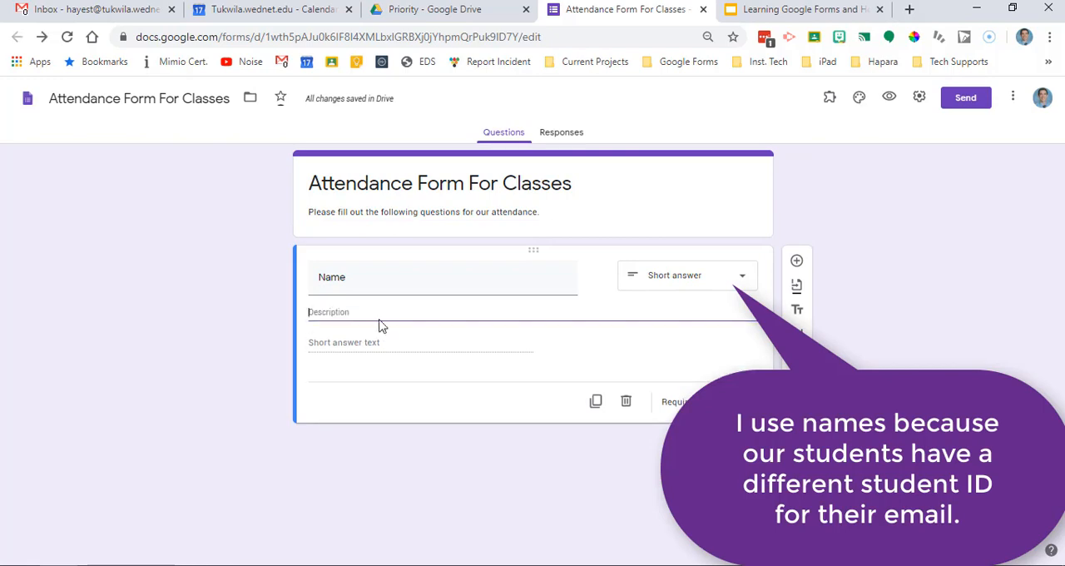
Step: Make a short-answer 'First Name' question and duplicate it for 'Last Name'
type("Firs")
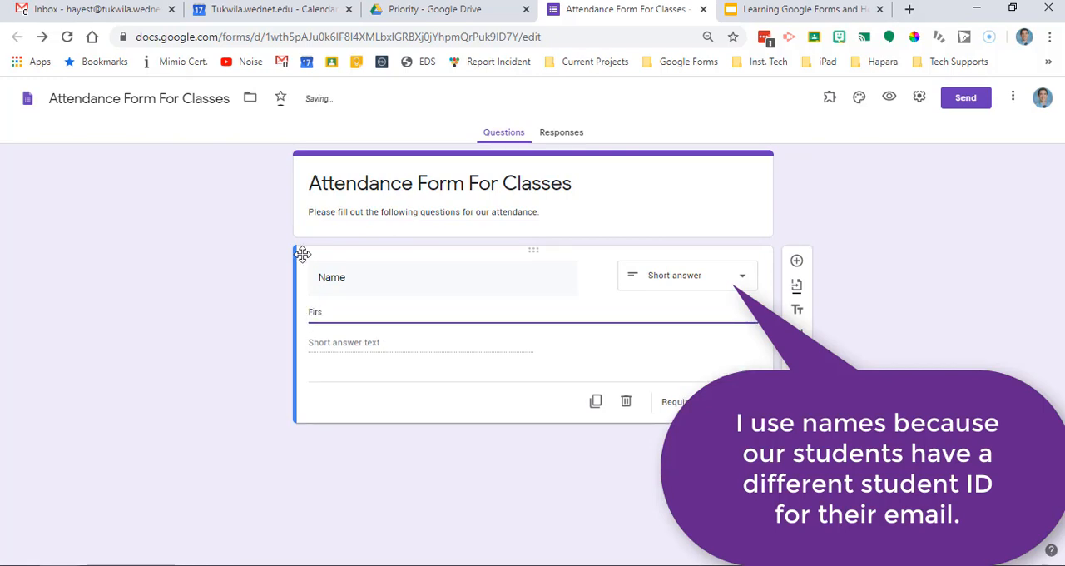
type("First Name")
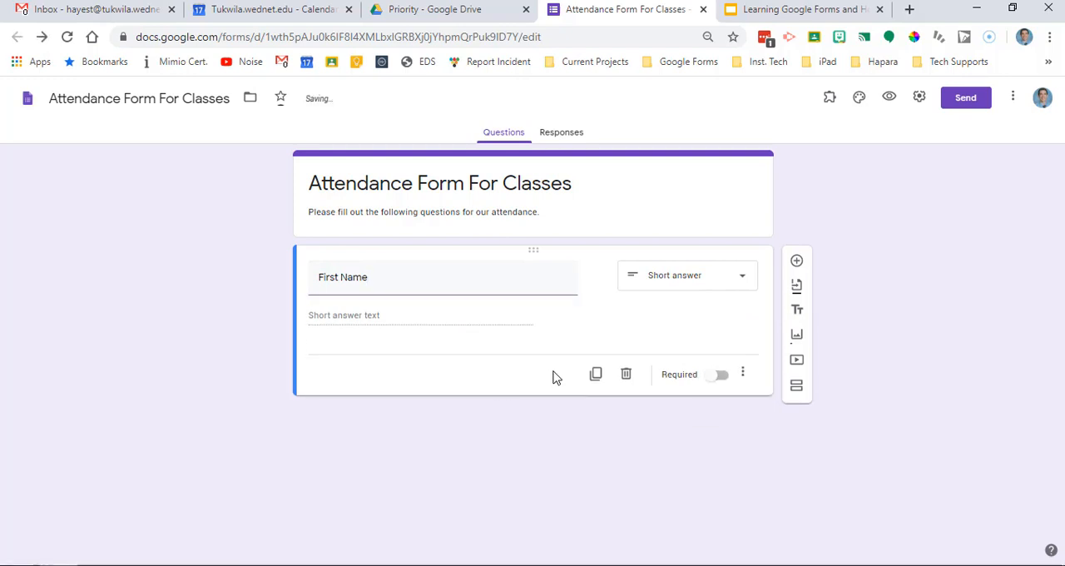
left_click(795, 260)
type("Last Name")
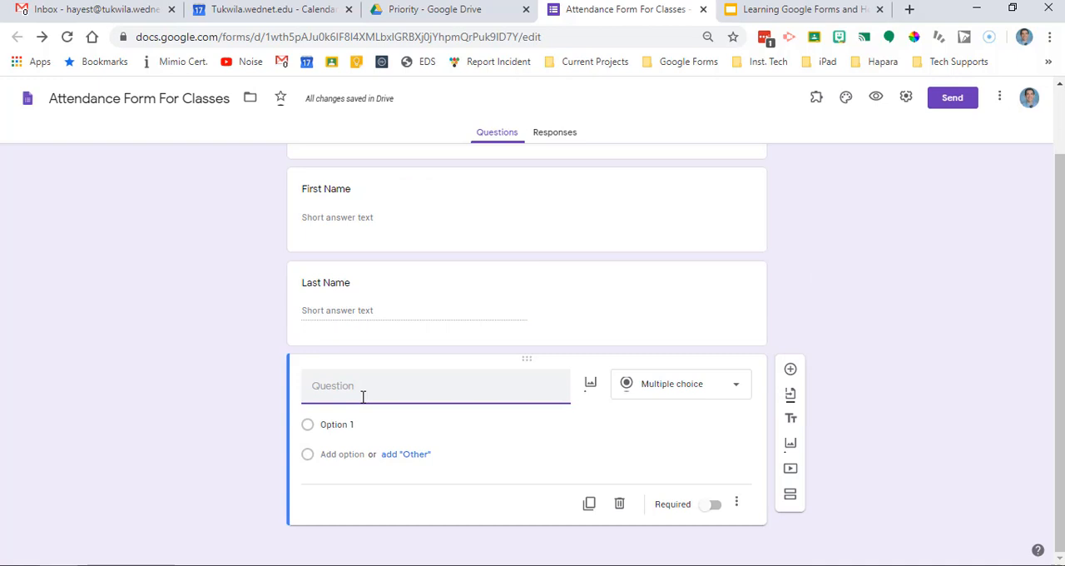
Step: Add multiple-choice 'What is your energy level today?' with options like 'High! Feeling Great', then view Responses
type("What is your energy level tod")
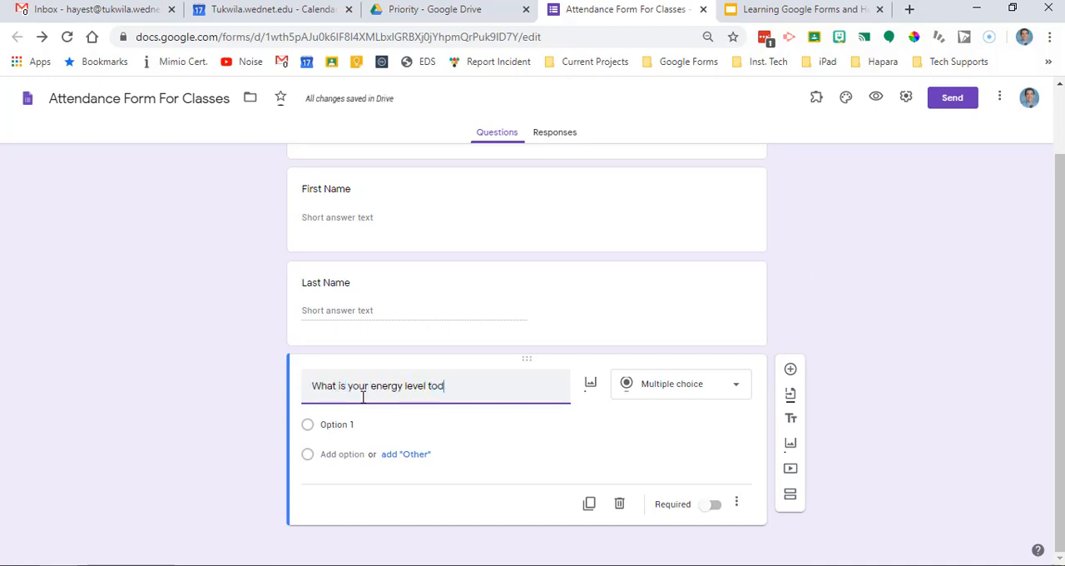
type("High! Feeling Great")
type("Low, need motivation")
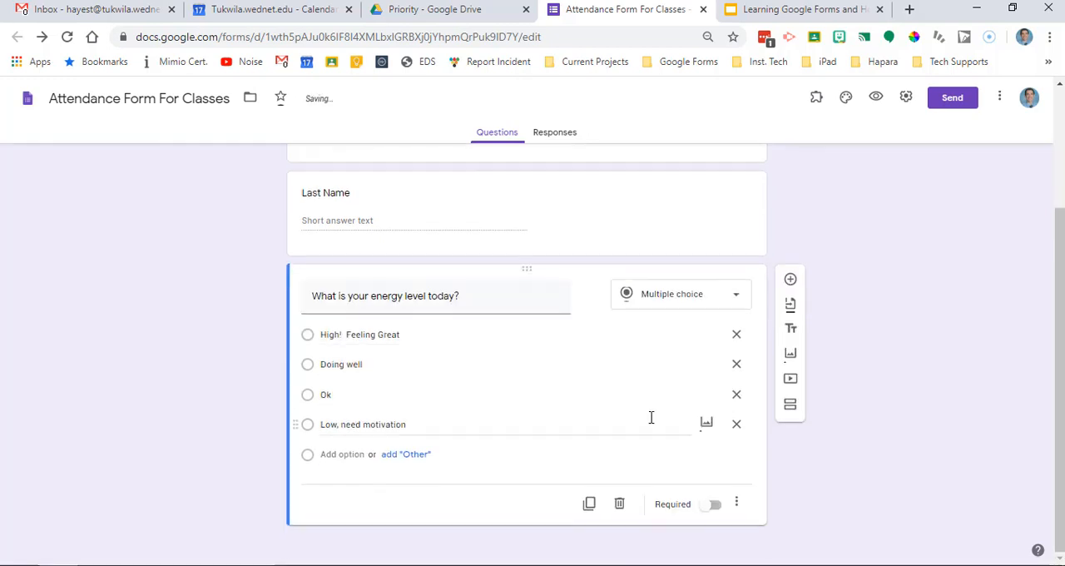
left_click(561, 132)
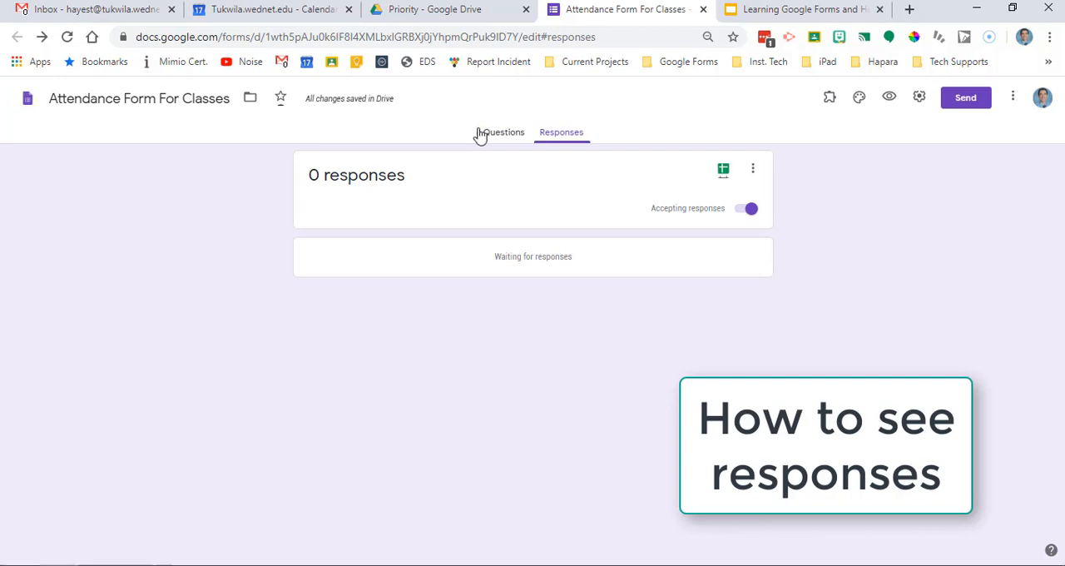
Step: Link responses to a newly created spreadsheet via the Sheets icon
left_click(723, 170)
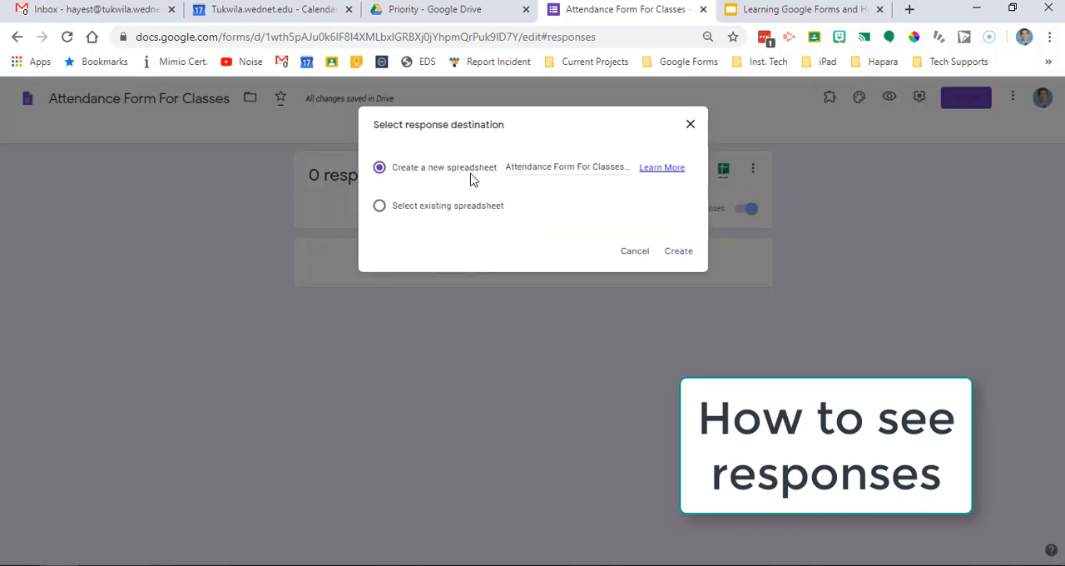
left_click(679, 249)
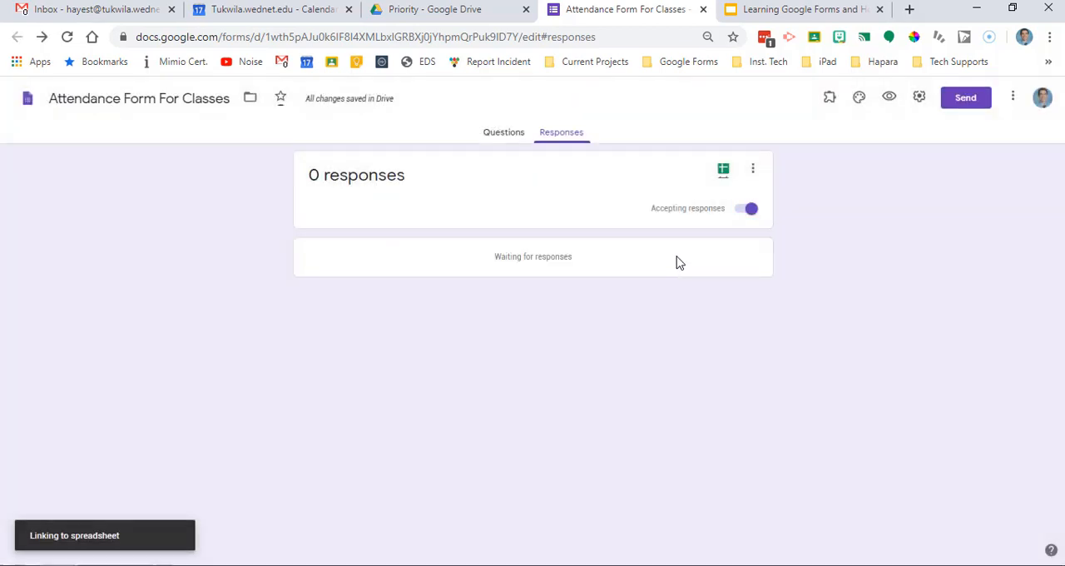
left_click(722, 168)
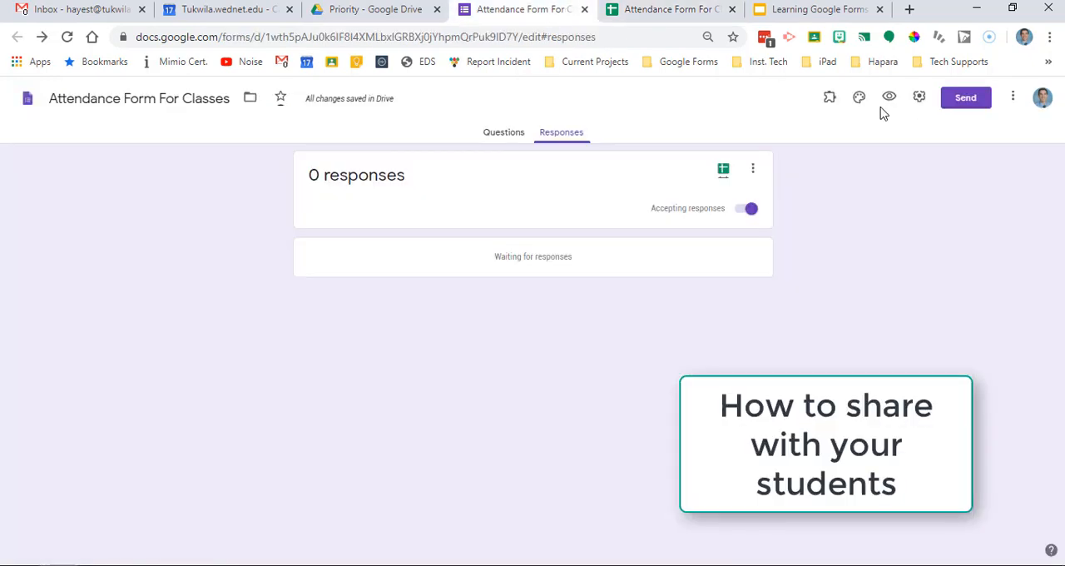
Step: Open the live form as respondents see it and switch to its tab
left_click(965, 97)
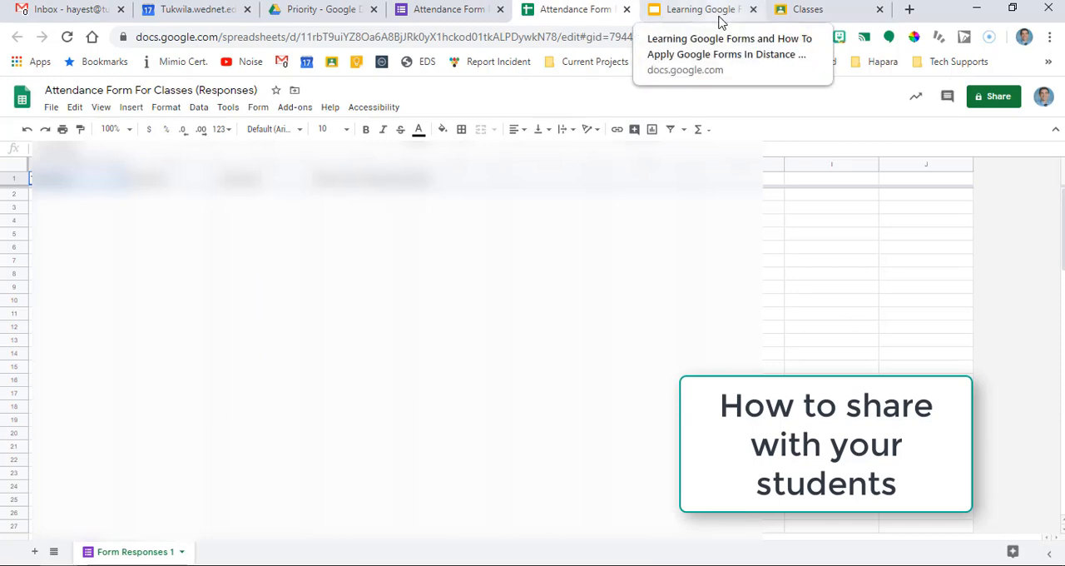
mouse_move(574, 10)
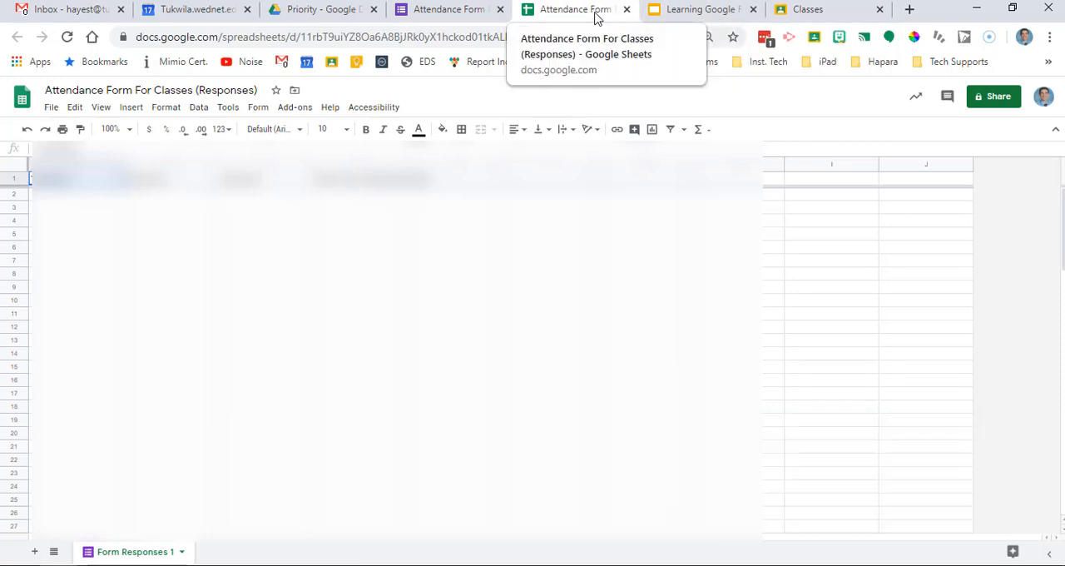
left_click(507, 10)
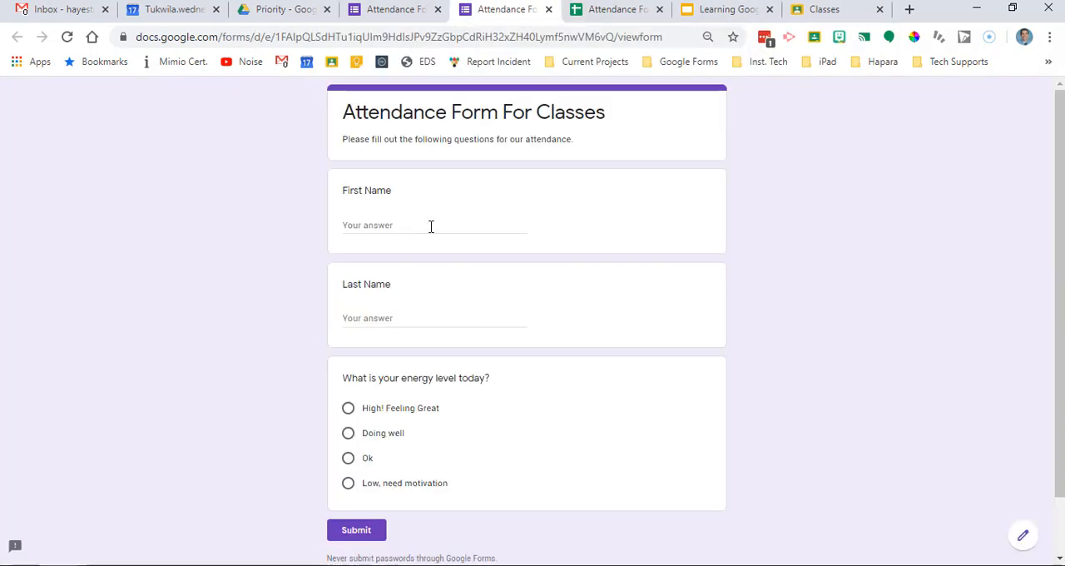
Step: Submit a response for 'Hayes' with 'High! Feeling Great', then start another choosing 'Doing well'
type("Hayes")
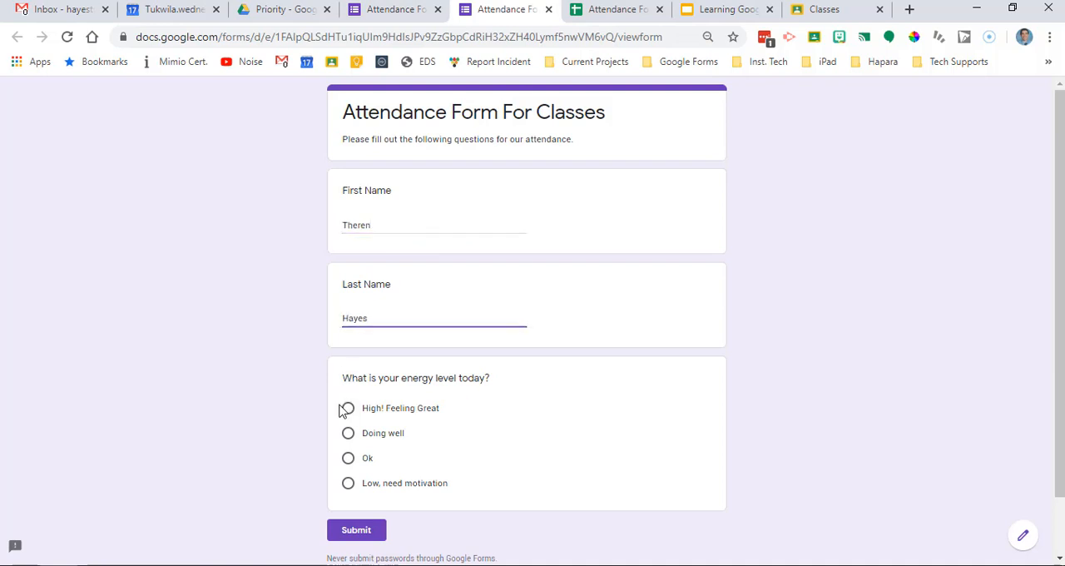
left_click(357, 529)
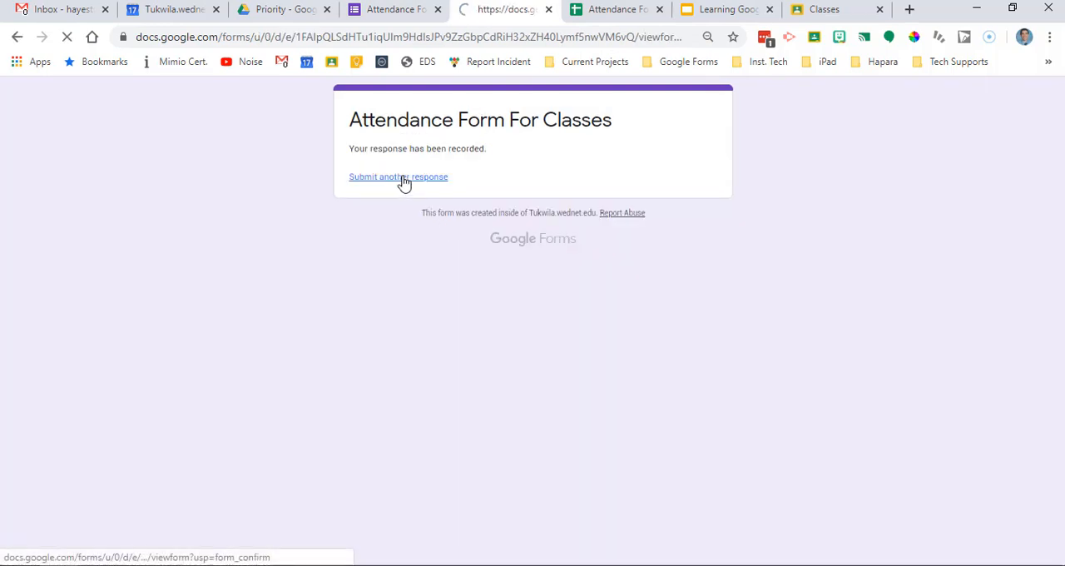
left_click(398, 176)
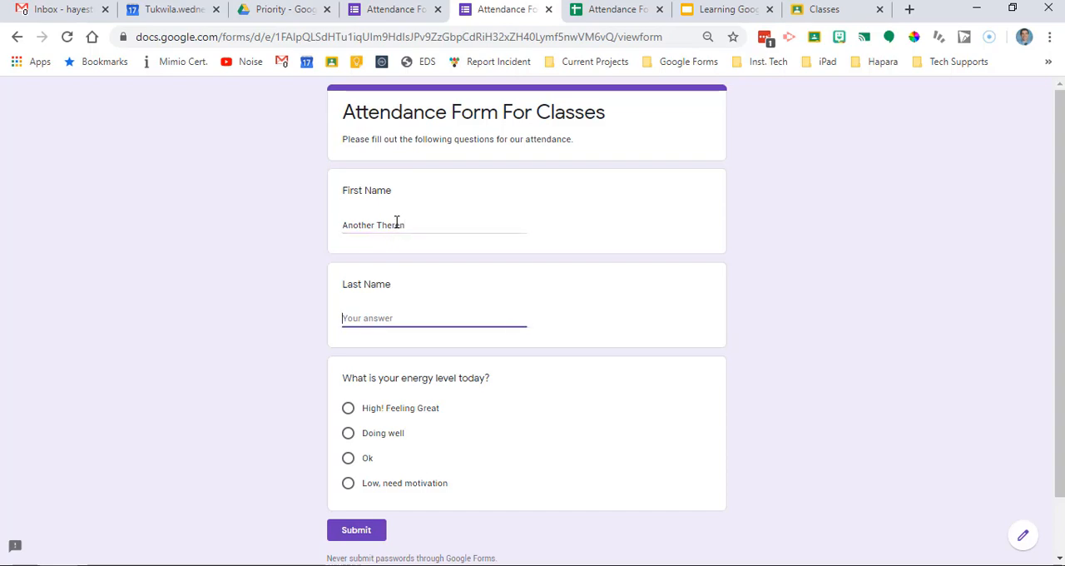
left_click(348, 433)
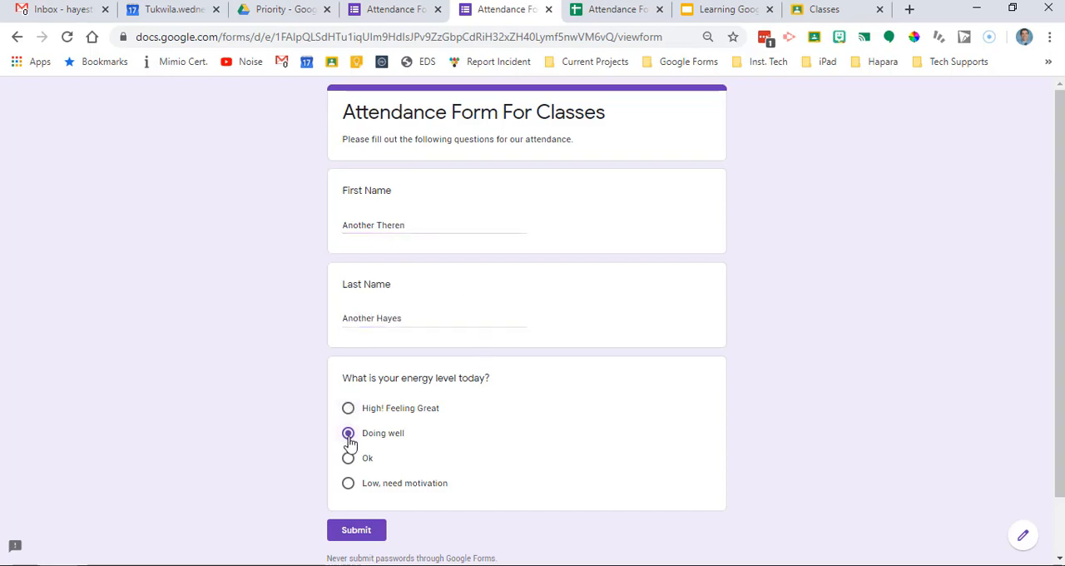